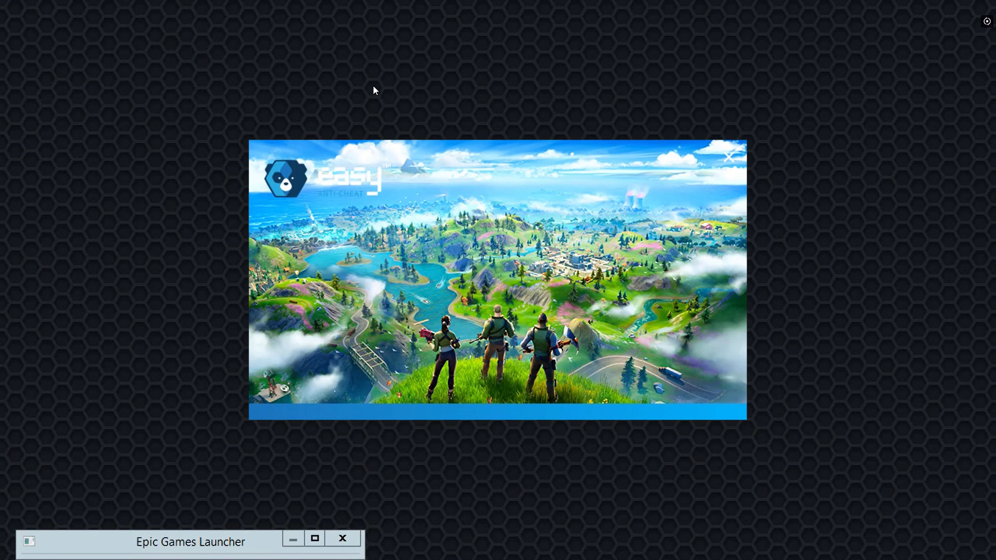
pyautogui.moveTo(328, 56)
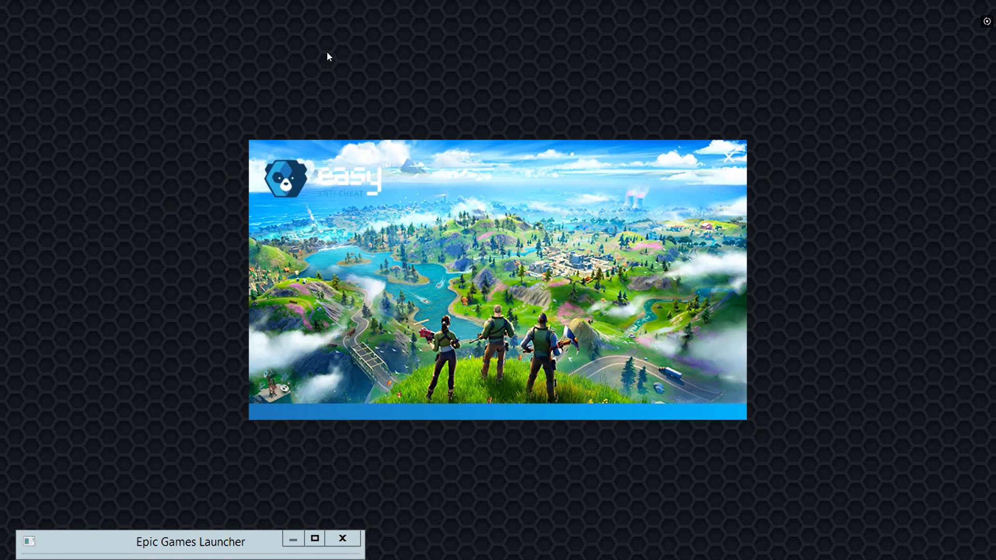
pyautogui.moveTo(146, 557)
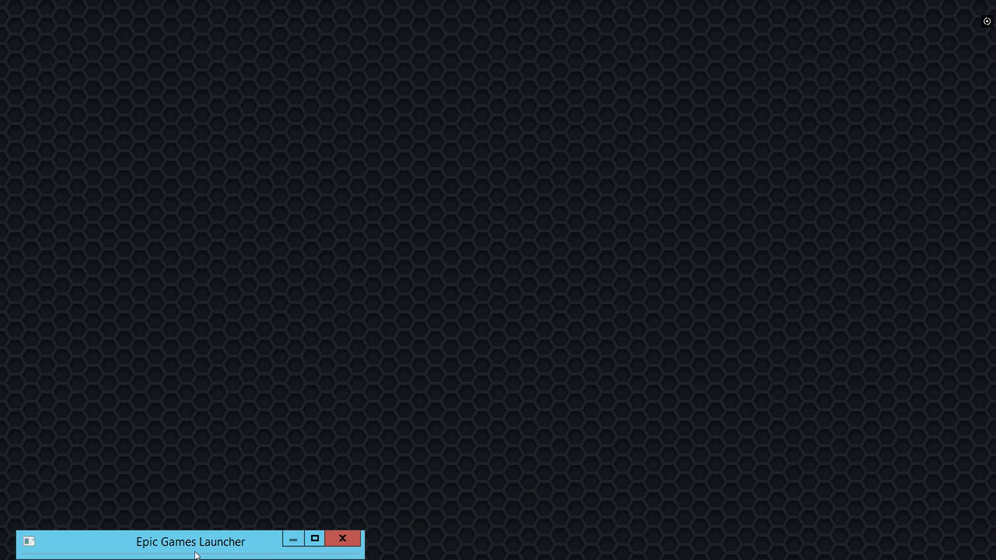
pyautogui.moveTo(161, 538)
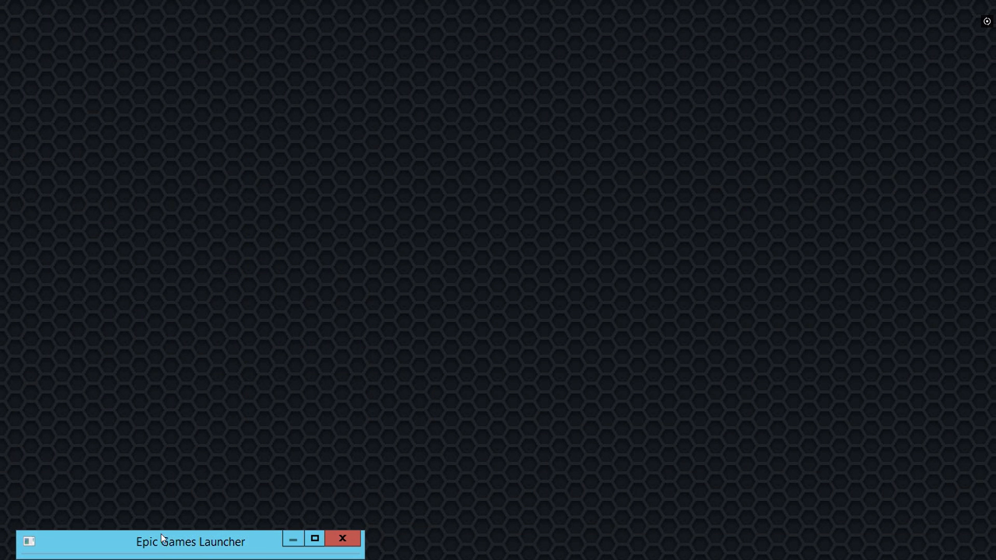
pyautogui.moveTo(256, 547)
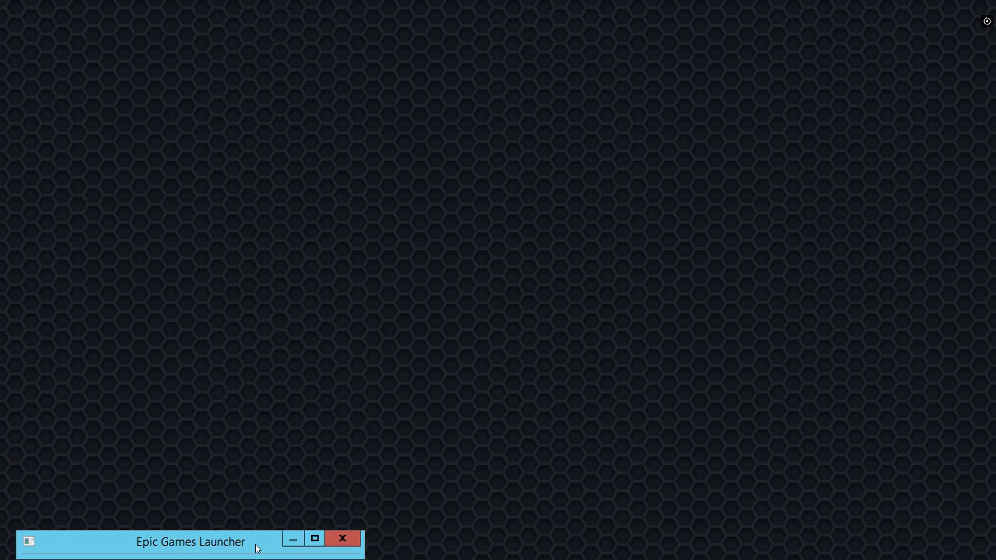
pyautogui.moveTo(649, 501)
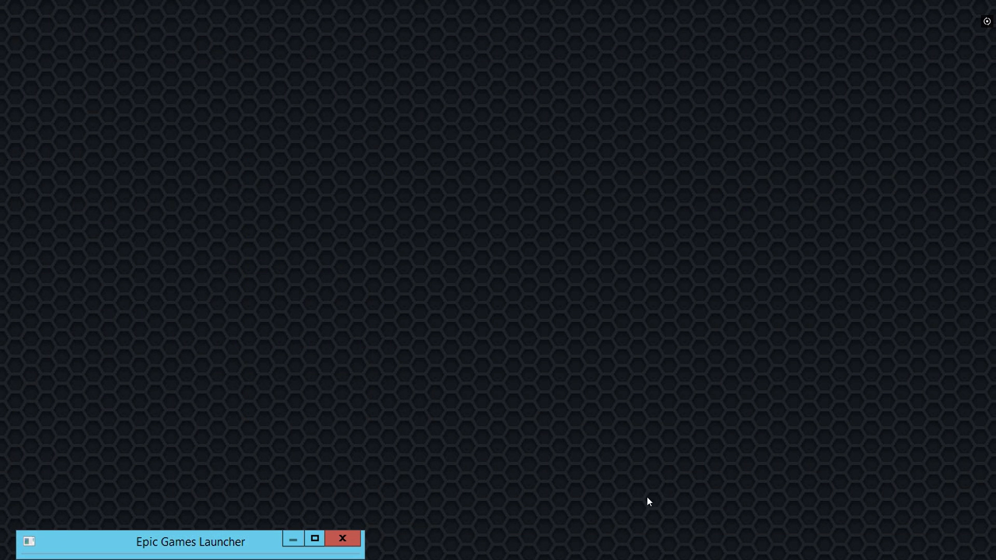
pyautogui.moveTo(622, 507)
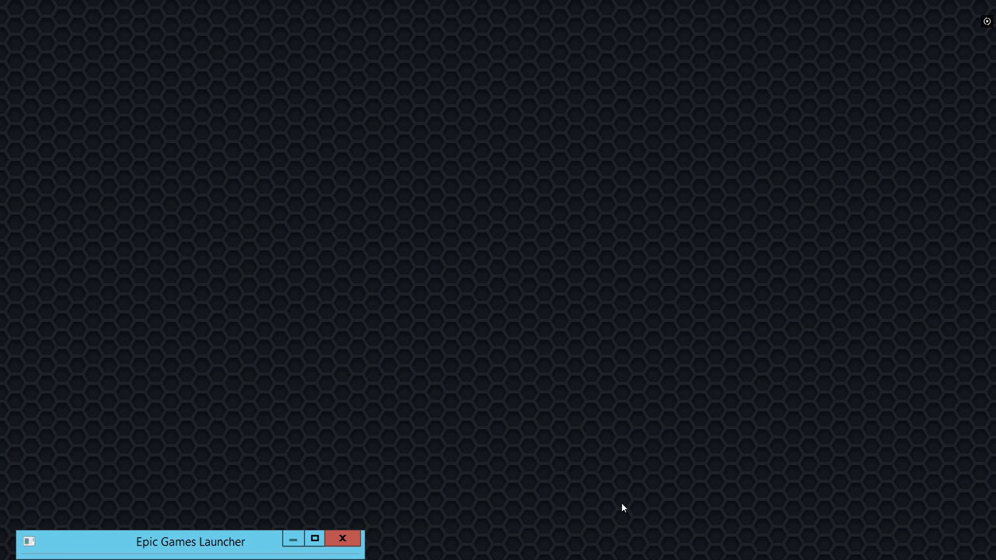
pyautogui.moveTo(600, 489)
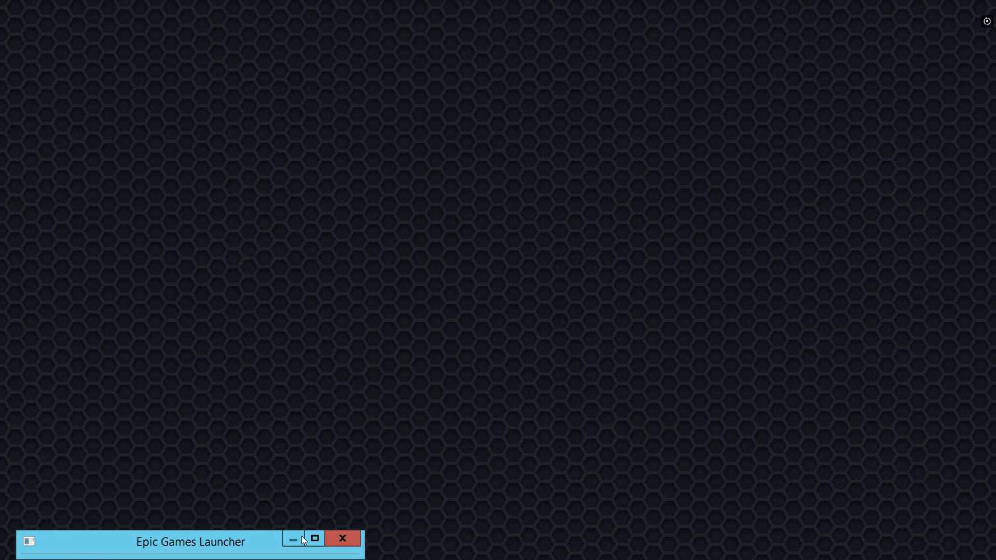
pyautogui.moveTo(264, 540)
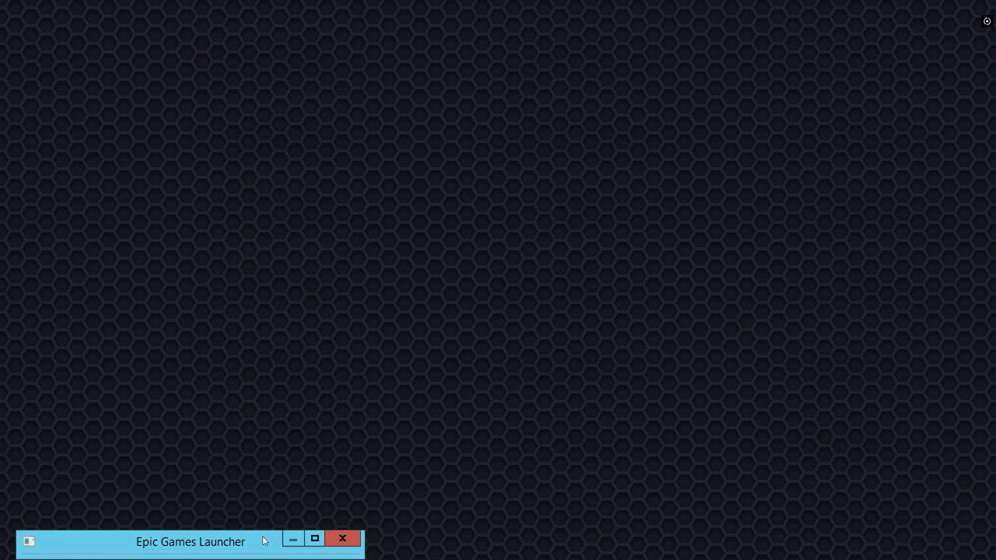
pyautogui.moveTo(257, 543)
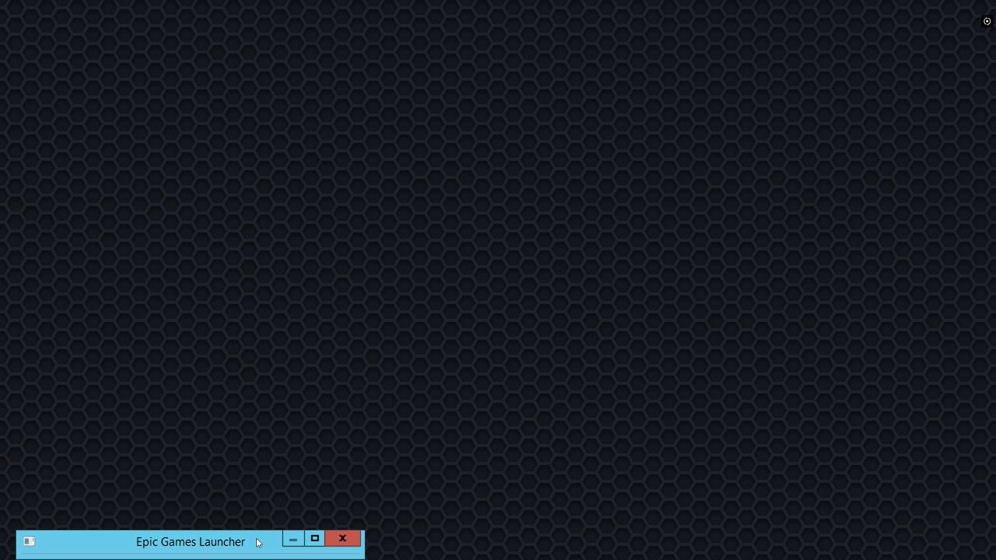
pyautogui.moveTo(150, 540)
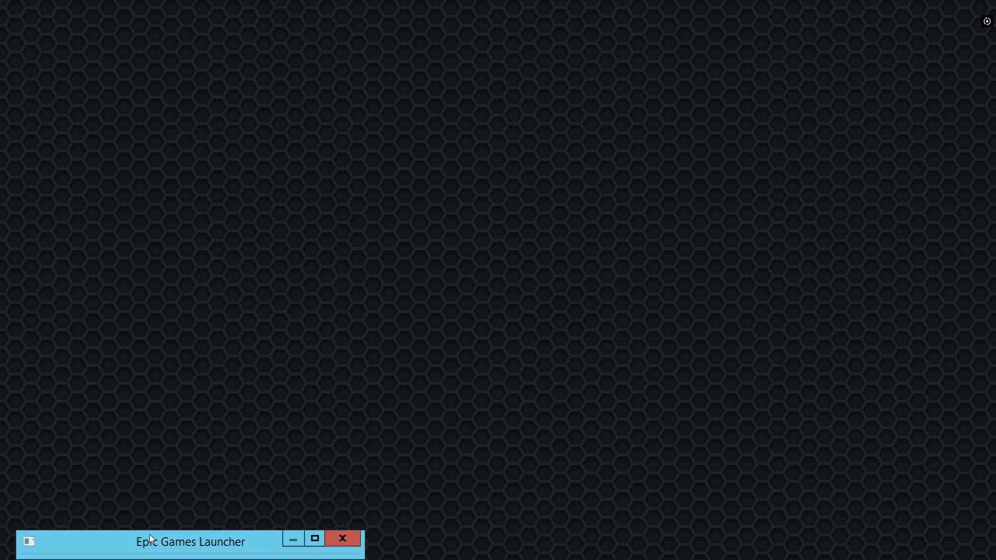
pyautogui.moveTo(125, 503)
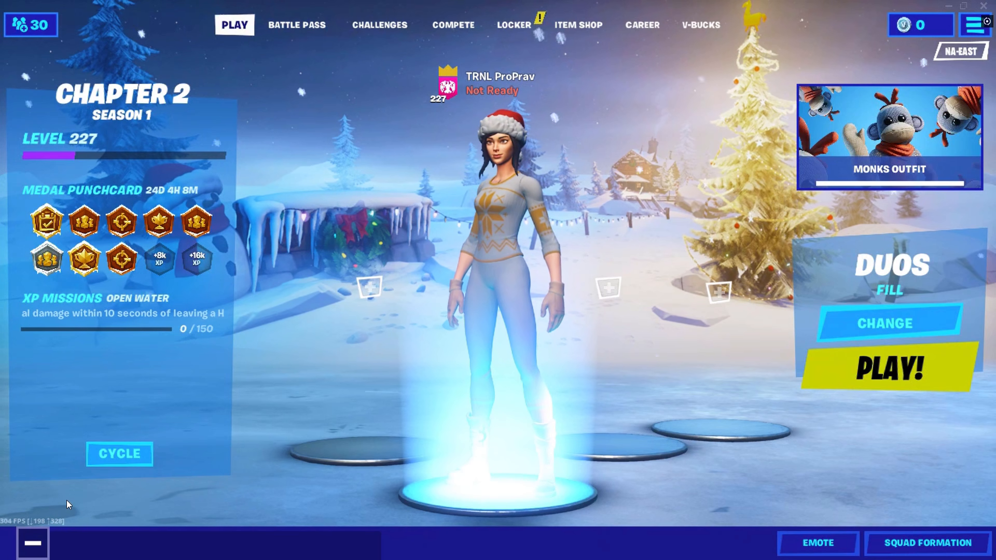
pyautogui.moveTo(10, 521)
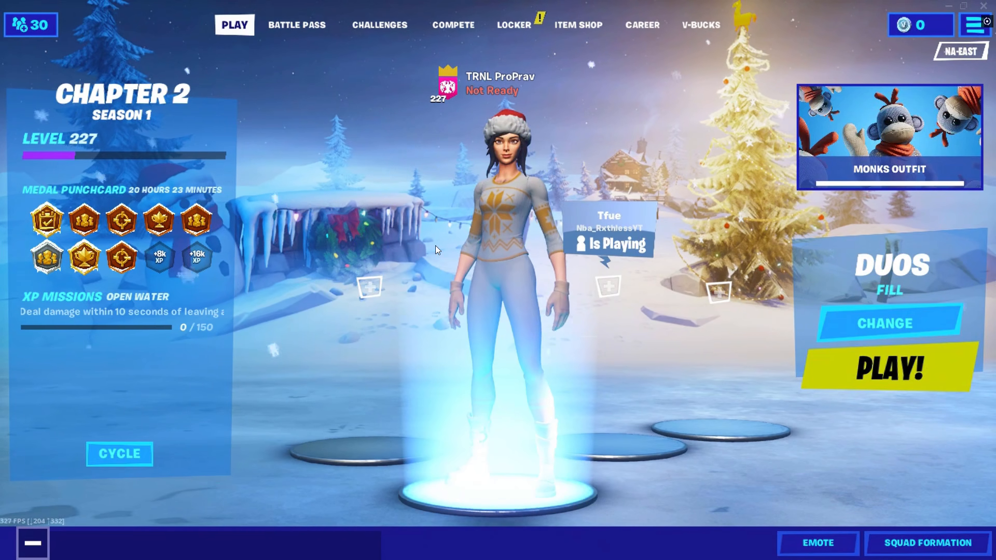
pyautogui.click(453, 25)
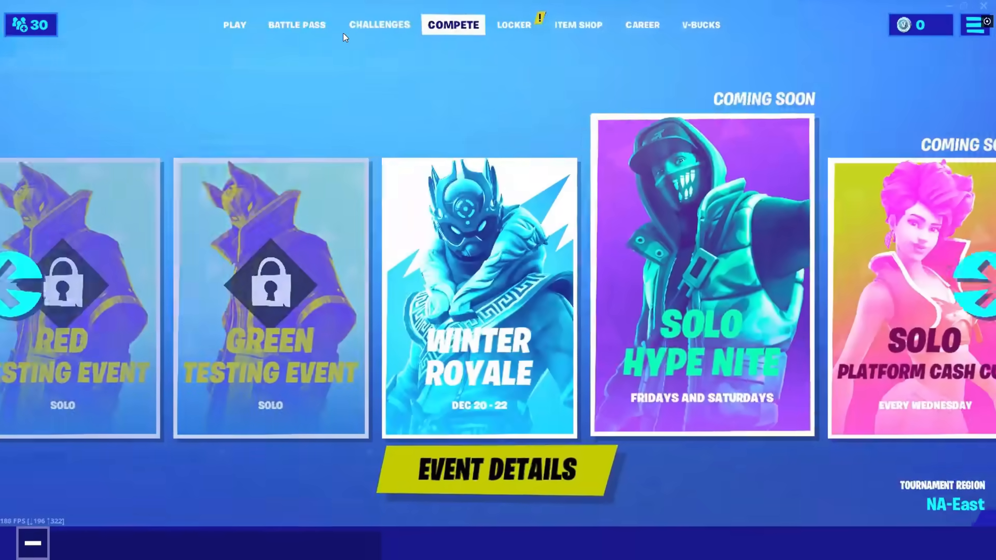
pyautogui.click(296, 25)
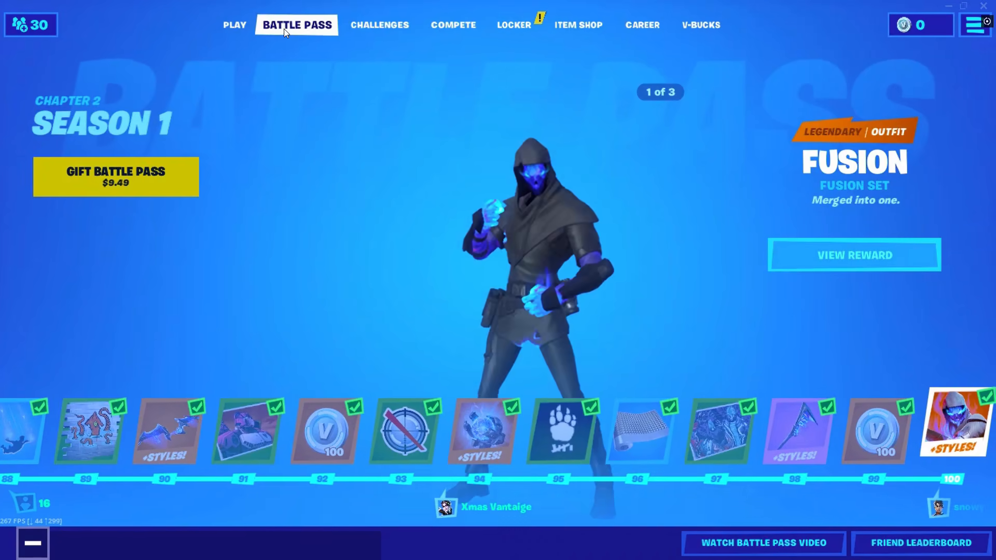
pyautogui.click(235, 25)
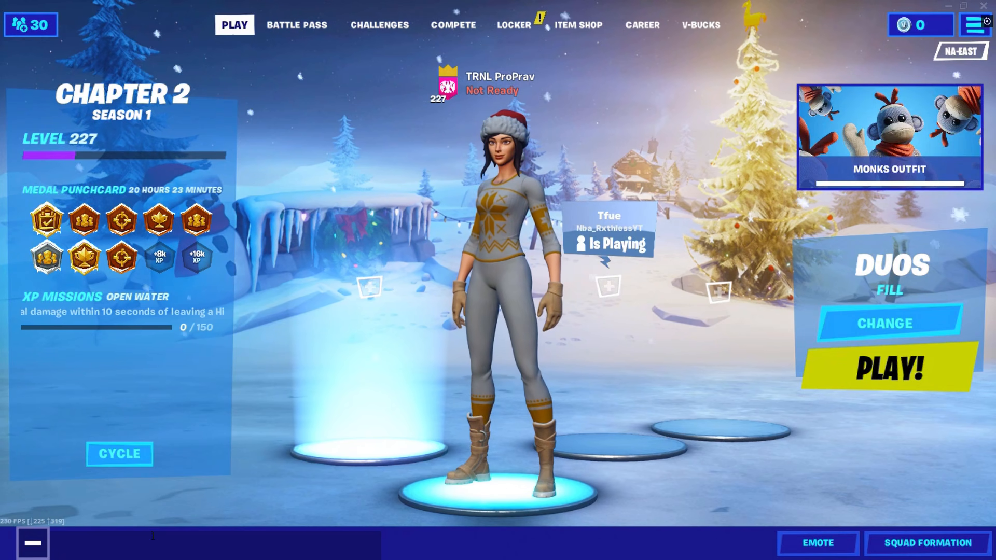
pyautogui.moveTo(361, 461)
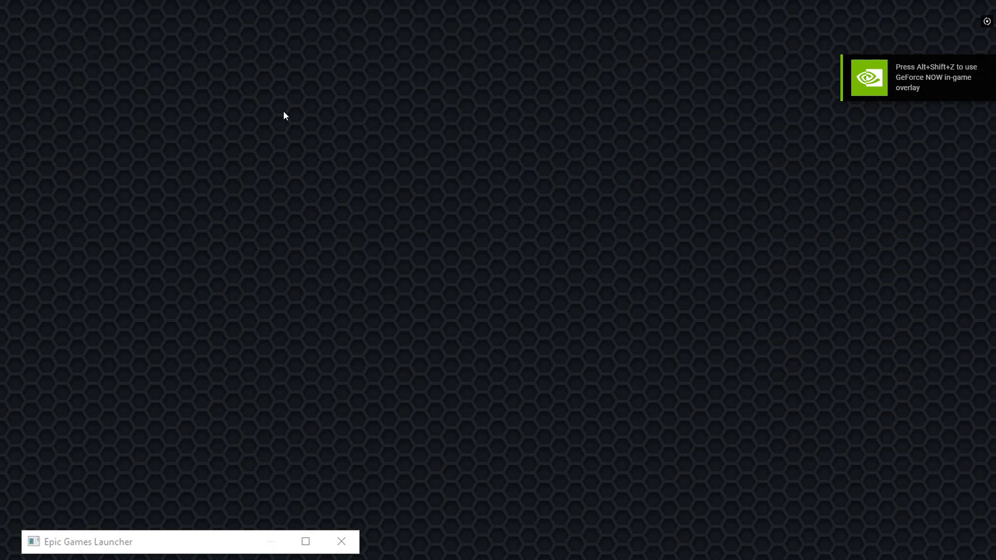
pyautogui.moveTo(984, 475)
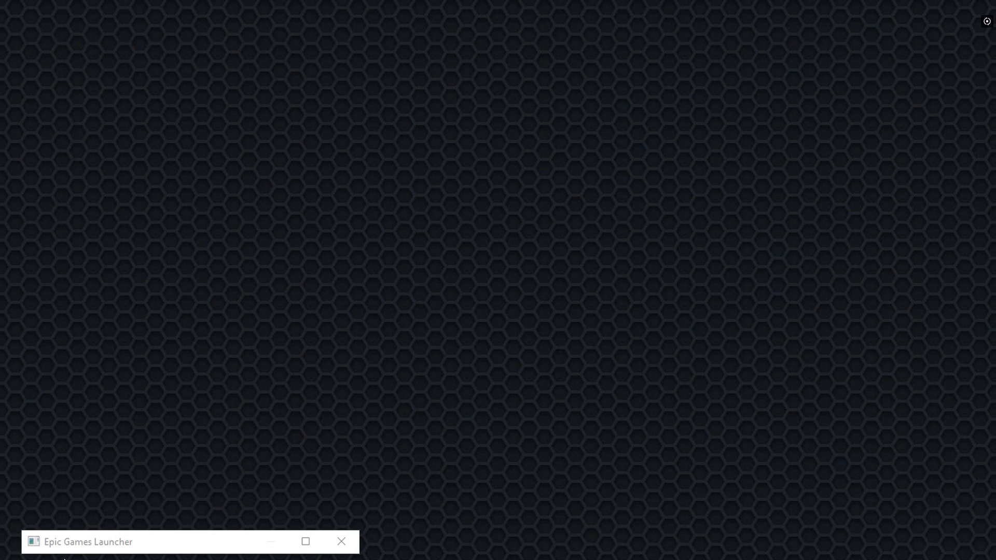
pyautogui.moveTo(221, 556)
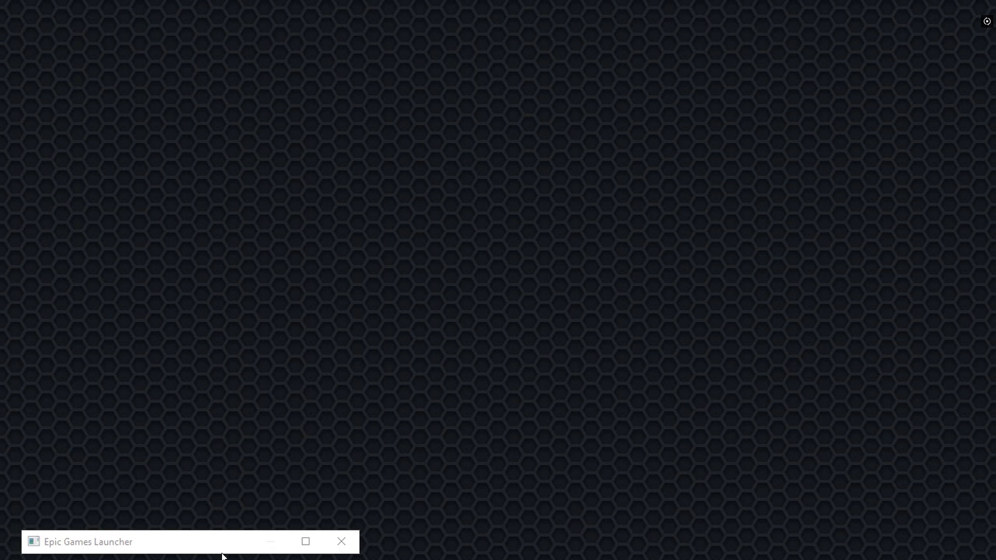
pyautogui.moveTo(99, 554)
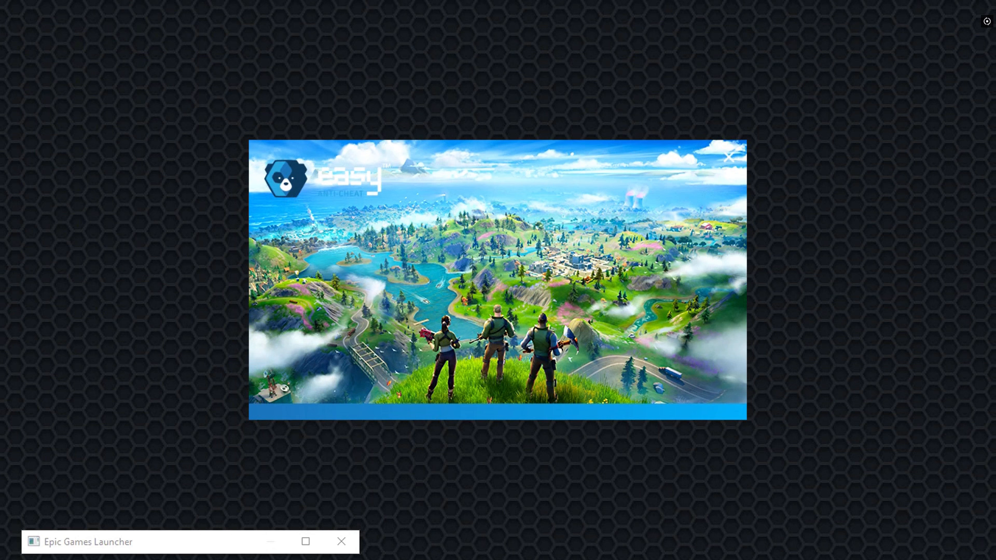
pyautogui.moveTo(170, 548)
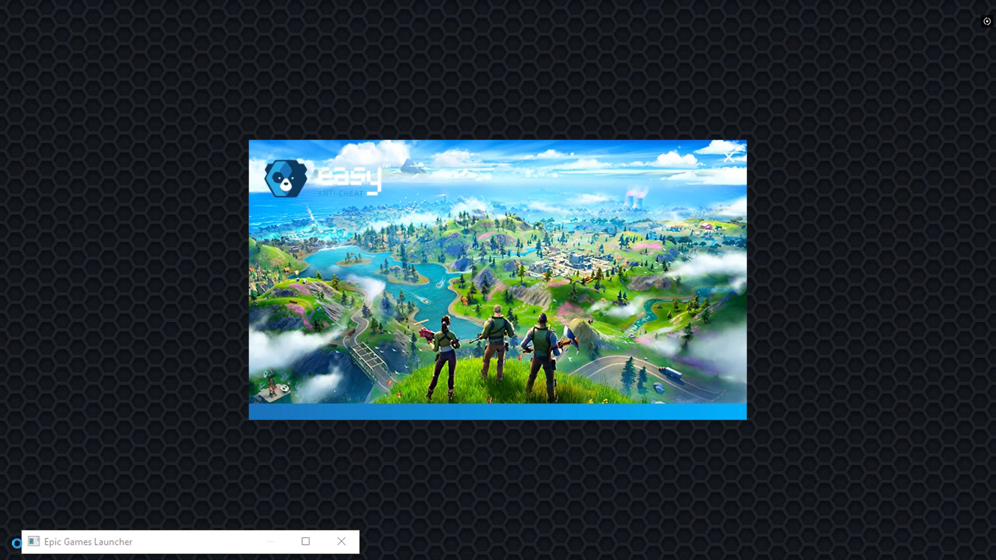
# Launch Fortnite on the white-bar cloud PC and wait past the Easy Anti-Cheat splash.
pyautogui.click(729, 156)
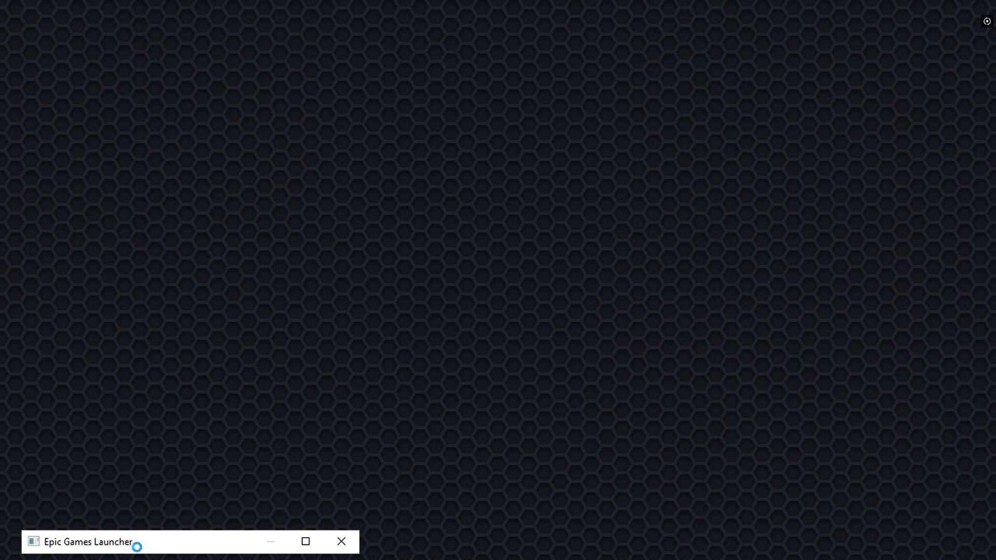
pyautogui.moveTo(93, 511)
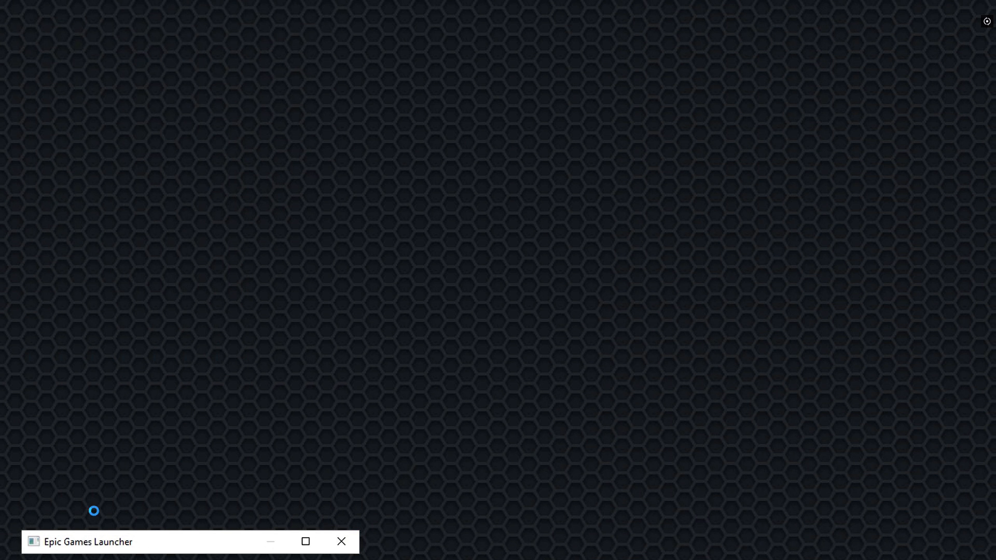
pyautogui.moveTo(563, 101)
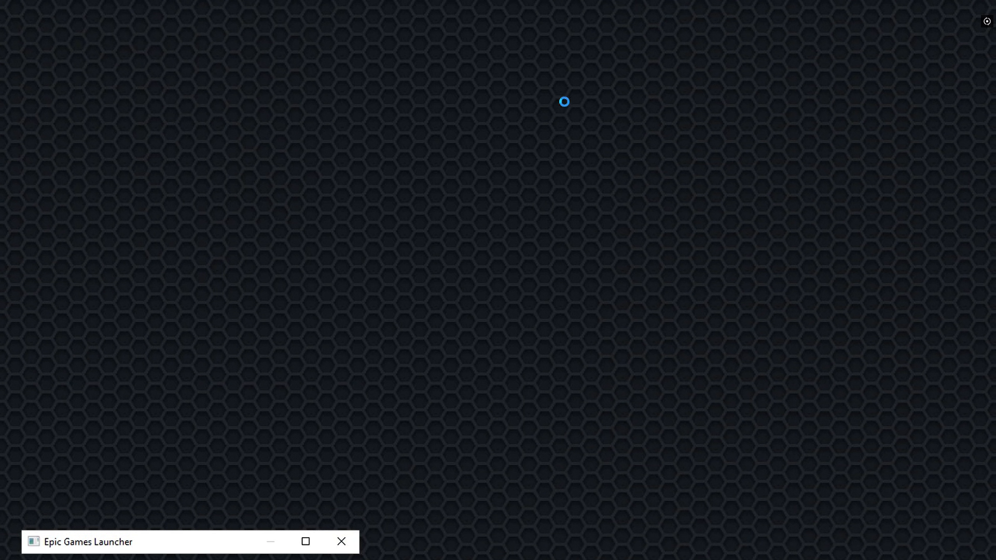
pyautogui.moveTo(76, 442)
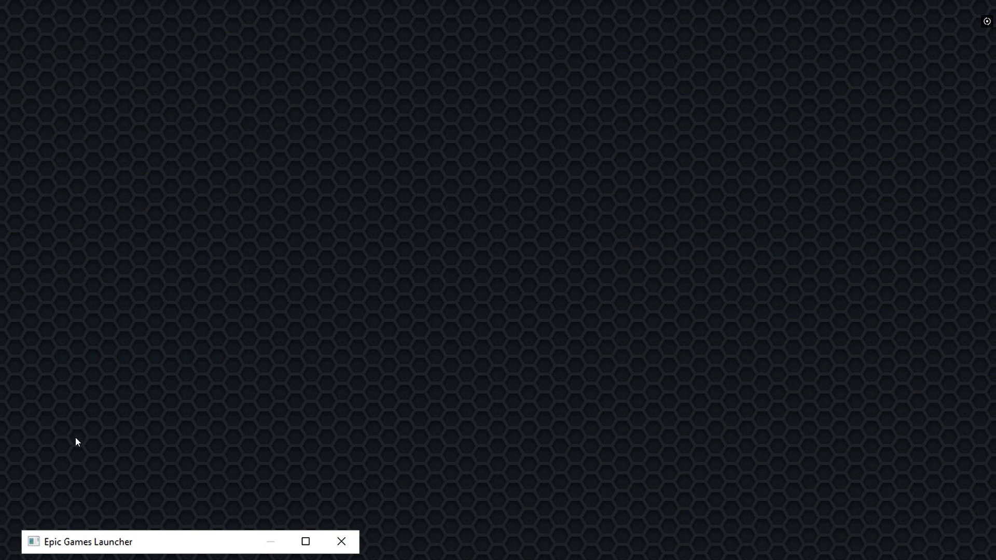
pyautogui.moveTo(64, 442)
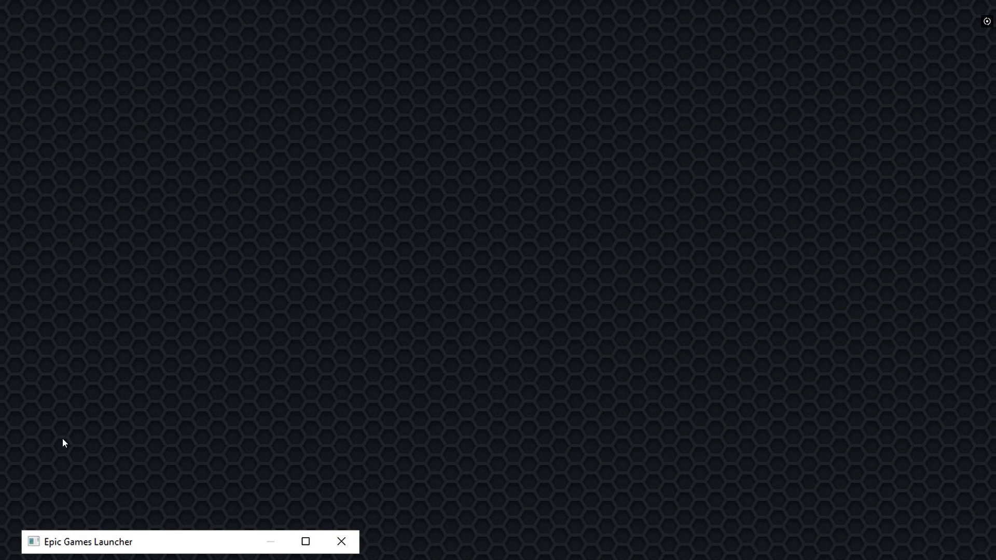
pyautogui.moveTo(79, 439)
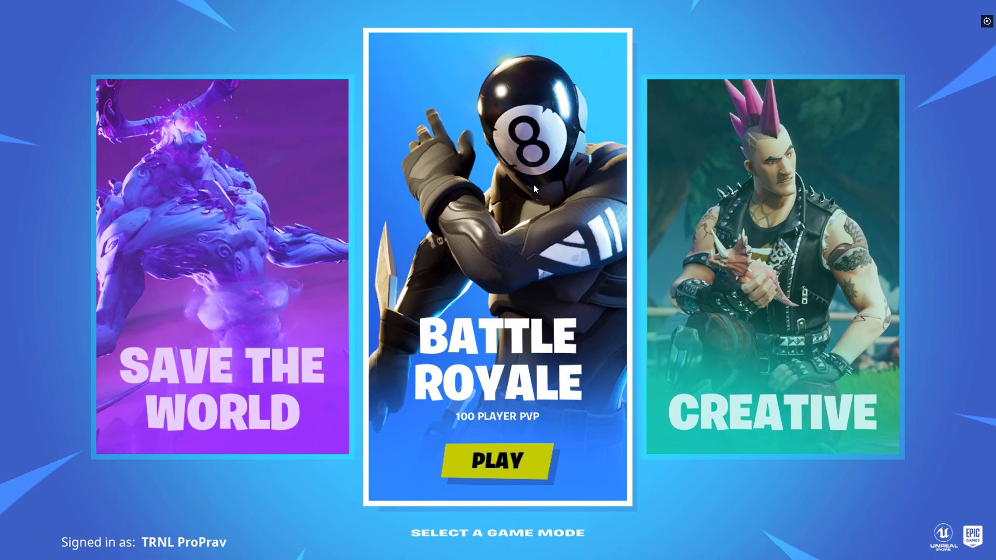
# Choose Battle Royale and load into the Chapter 2 Season 1 Duos lobby, capped at 60 FPS.
pyautogui.click(496, 460)
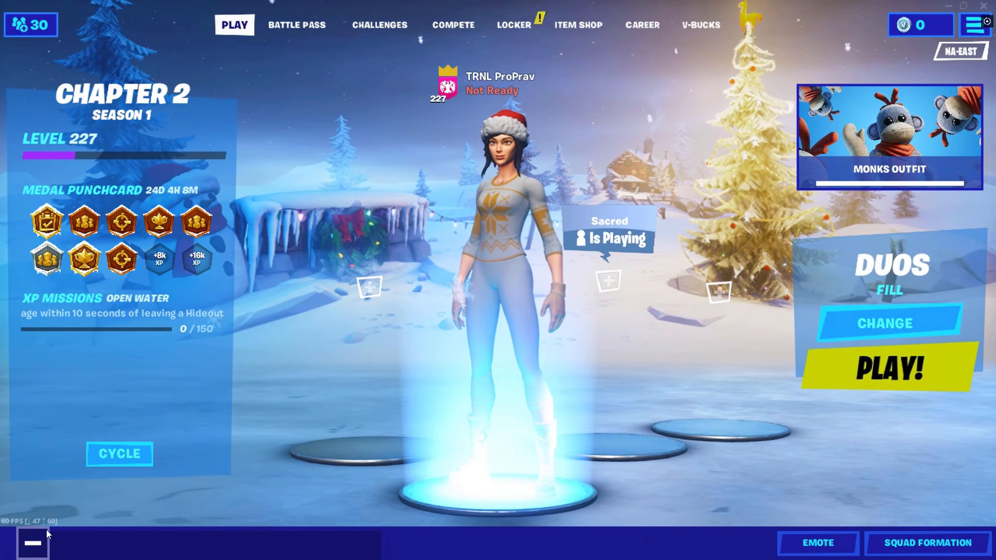
pyautogui.moveTo(14, 515)
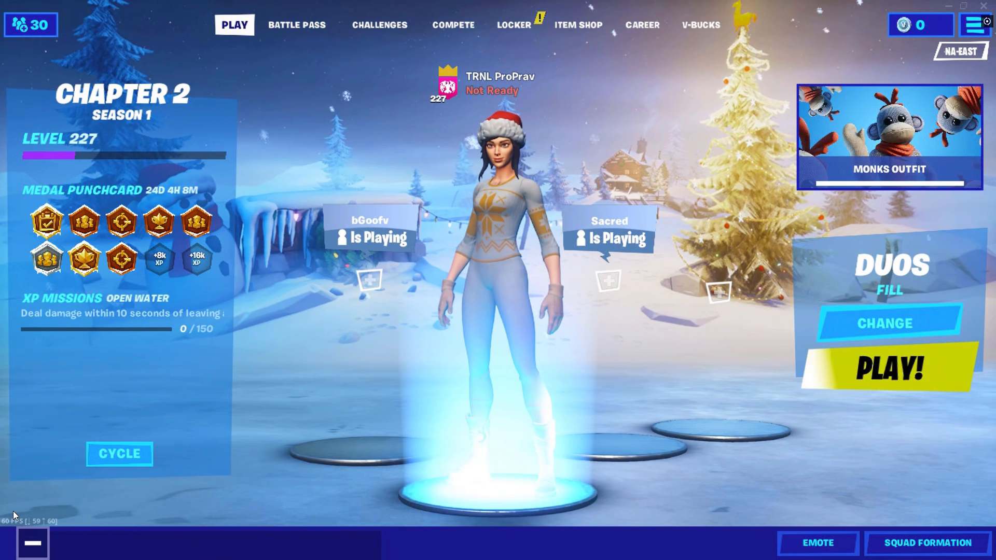
pyautogui.click(120, 453)
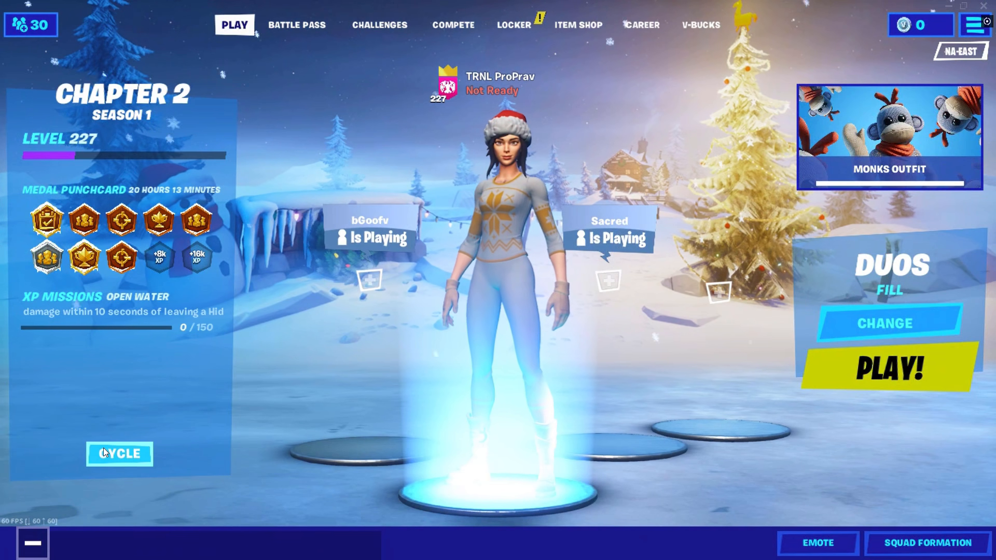